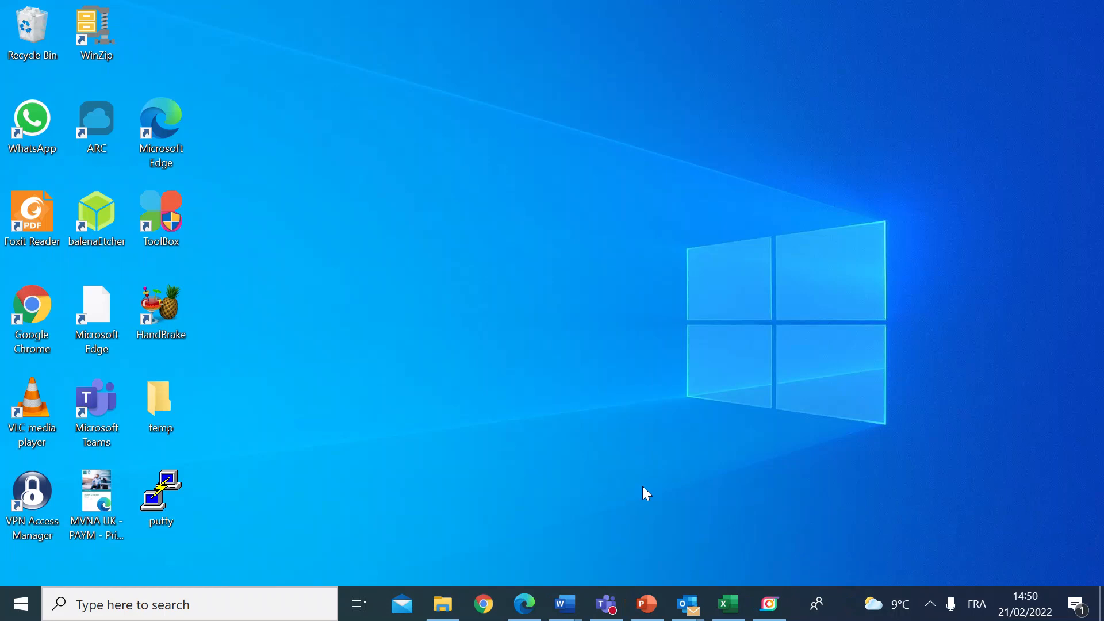
pyautogui.moveTo(418, 493)
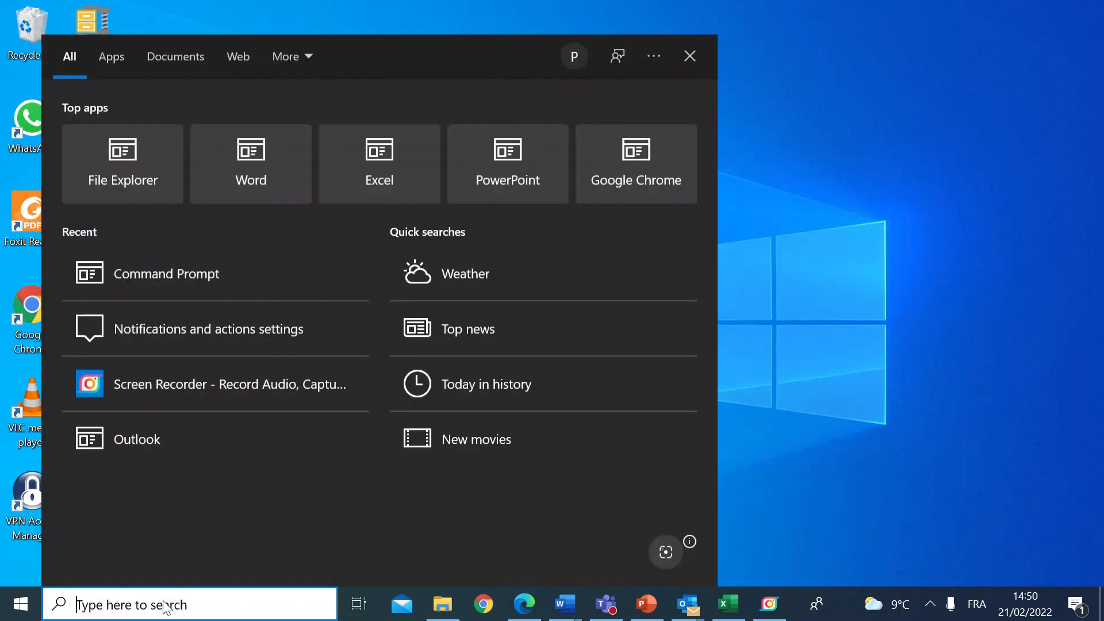
# Step: Search Windows for CMD so Command Prompt appears as the best match
pyautogui.write('CMD')
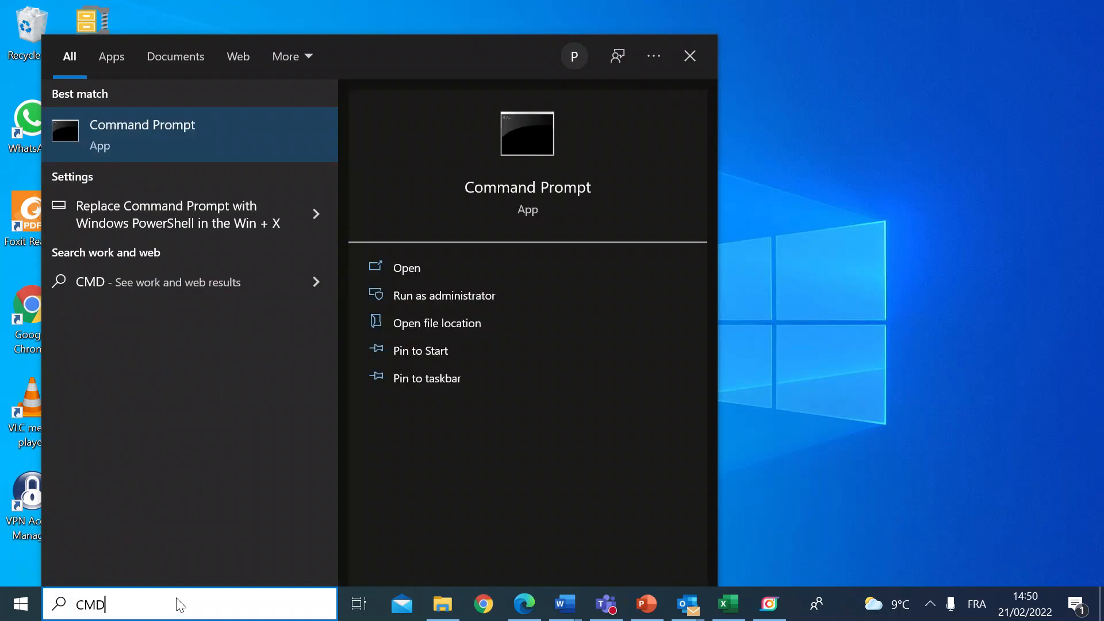
pyautogui.moveTo(184, 139)
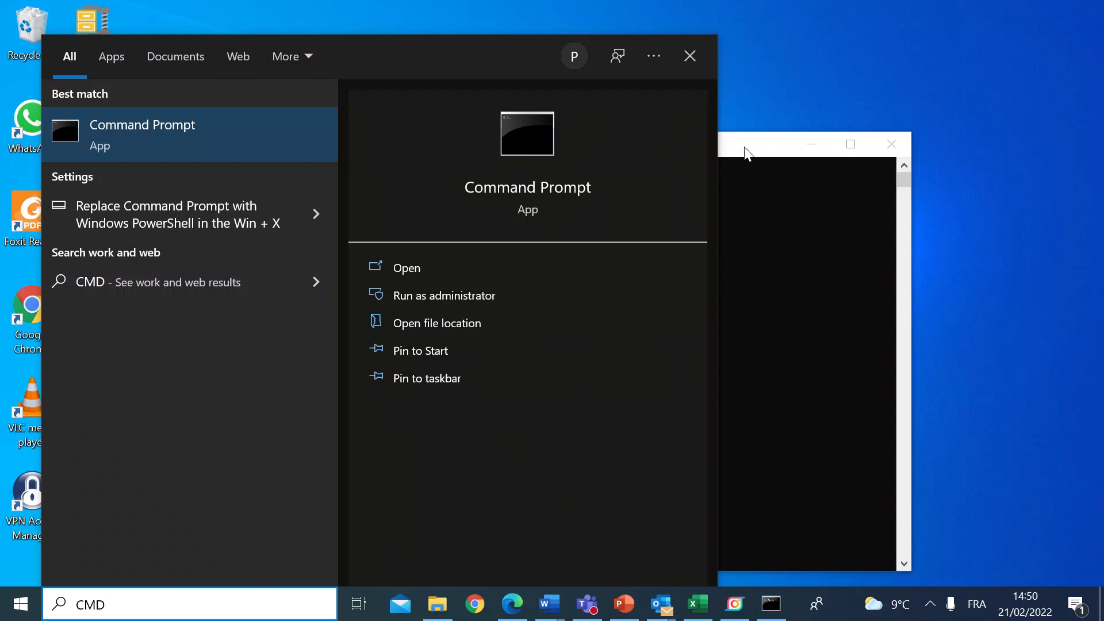
# Step: Run ipconfig and select the Wi-Fi adapter's default gateway 192.168.1.1
pyautogui.click(444, 296)
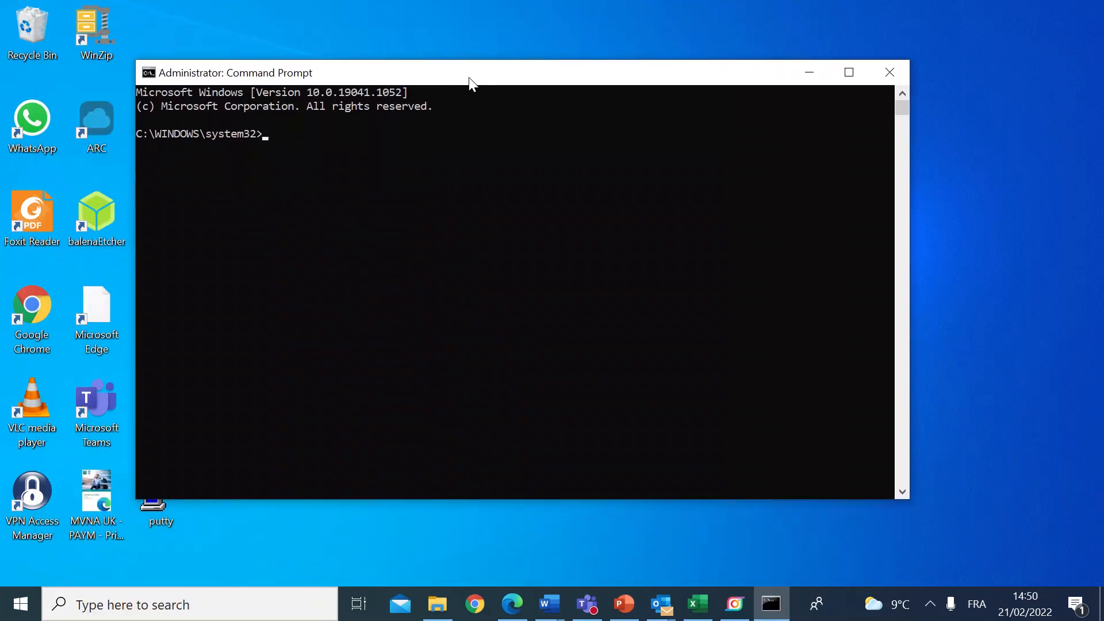
pyautogui.write('i')
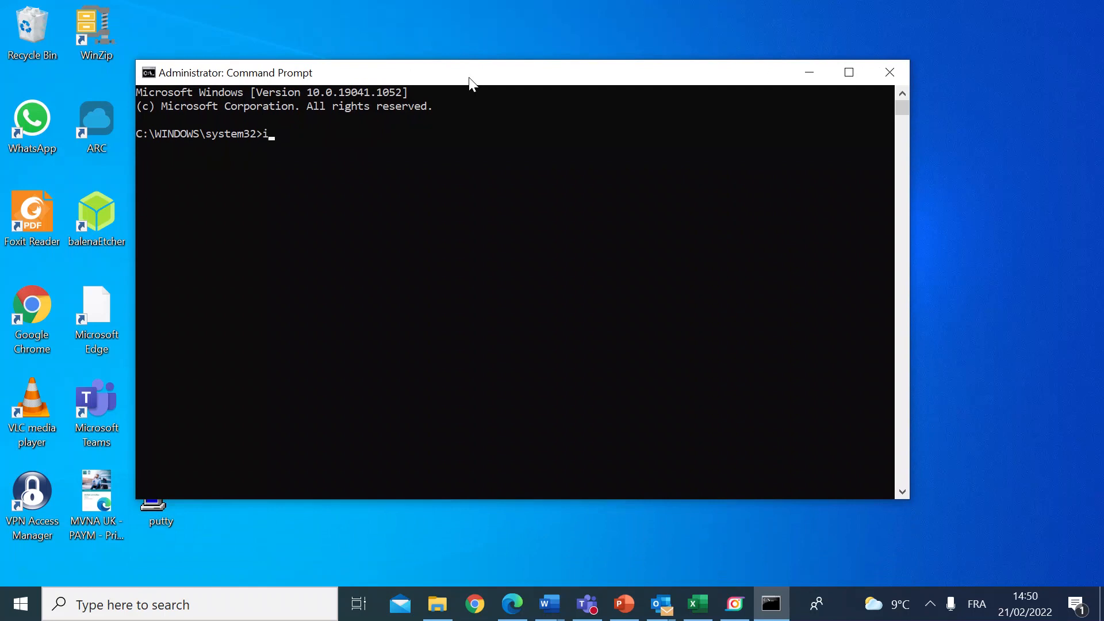
pyautogui.write('pconfi')
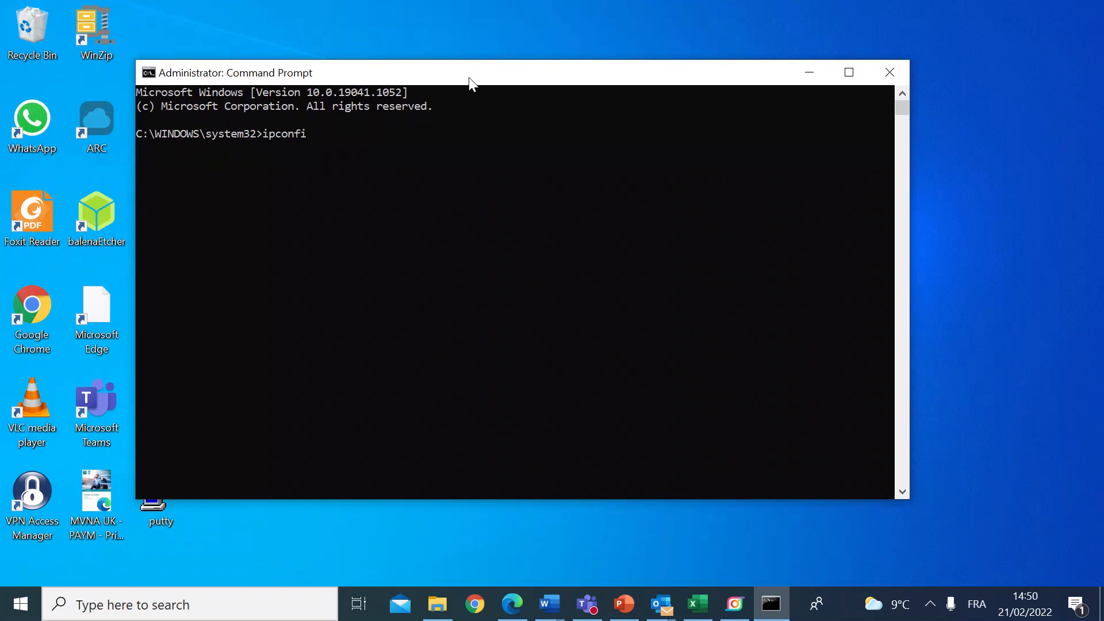
pyautogui.write('g')
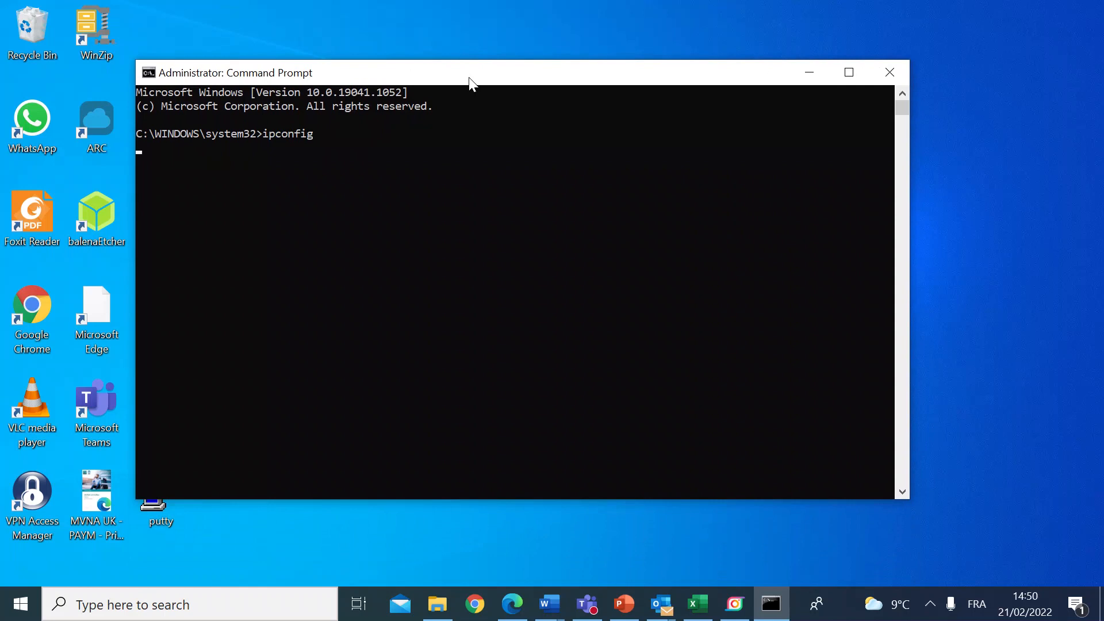
pyautogui.press('enter')
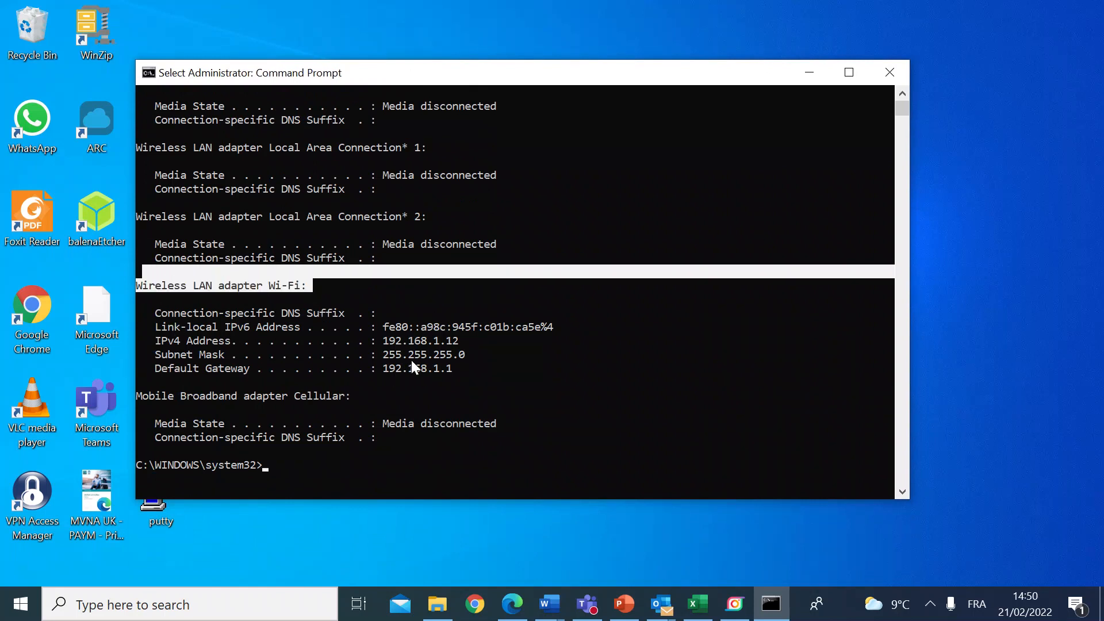
pyautogui.moveTo(265, 345)
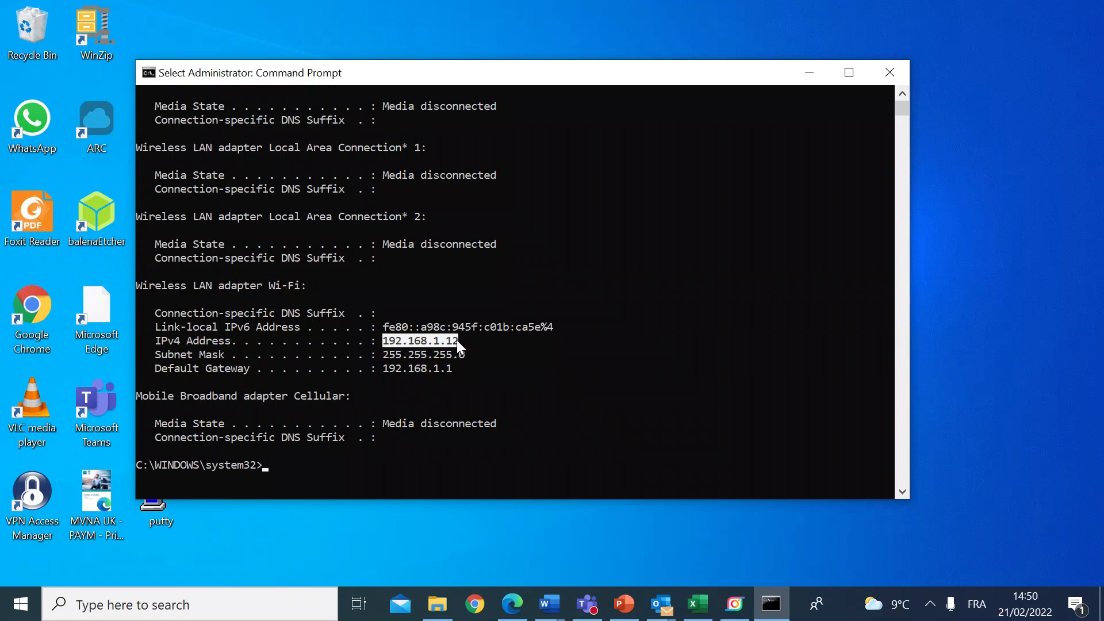
pyautogui.moveTo(553, 462)
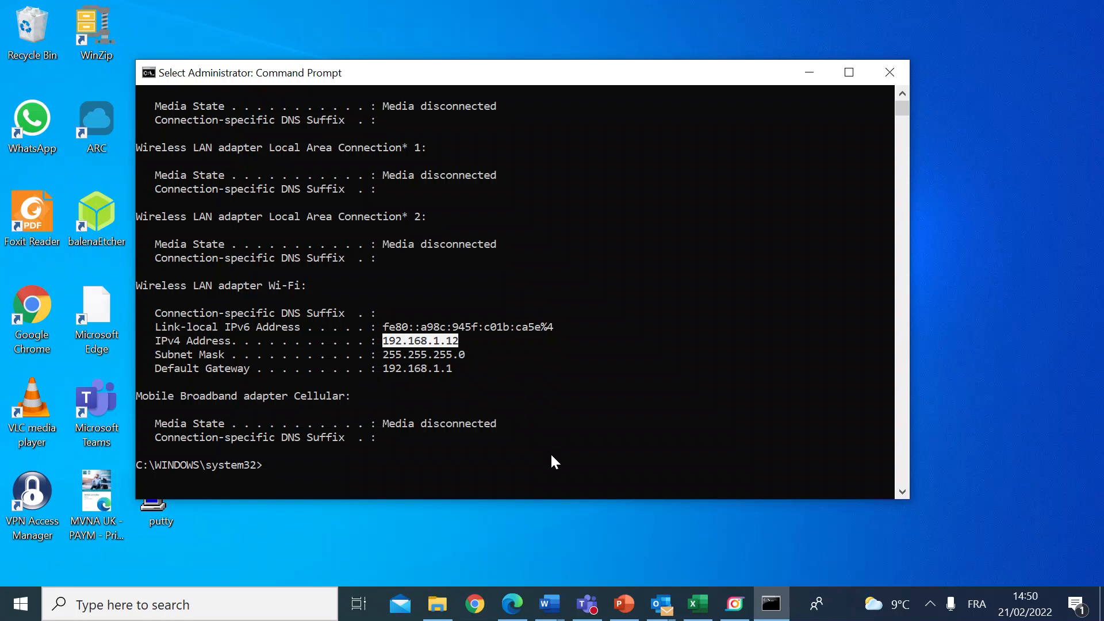
pyautogui.moveTo(261, 381)
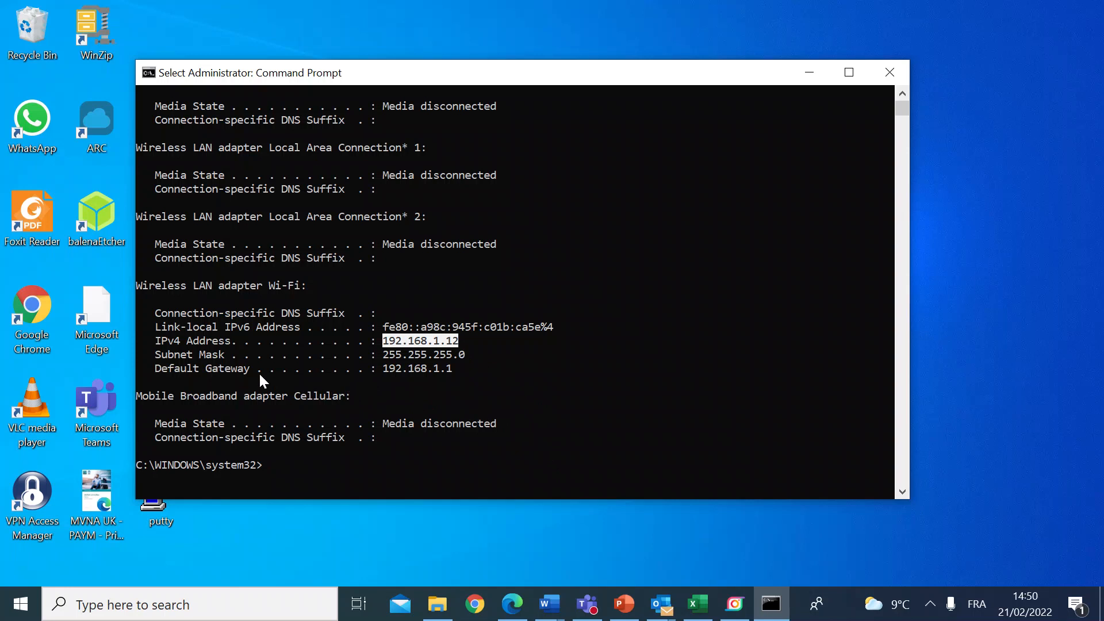
pyautogui.doubleClick(201, 368)
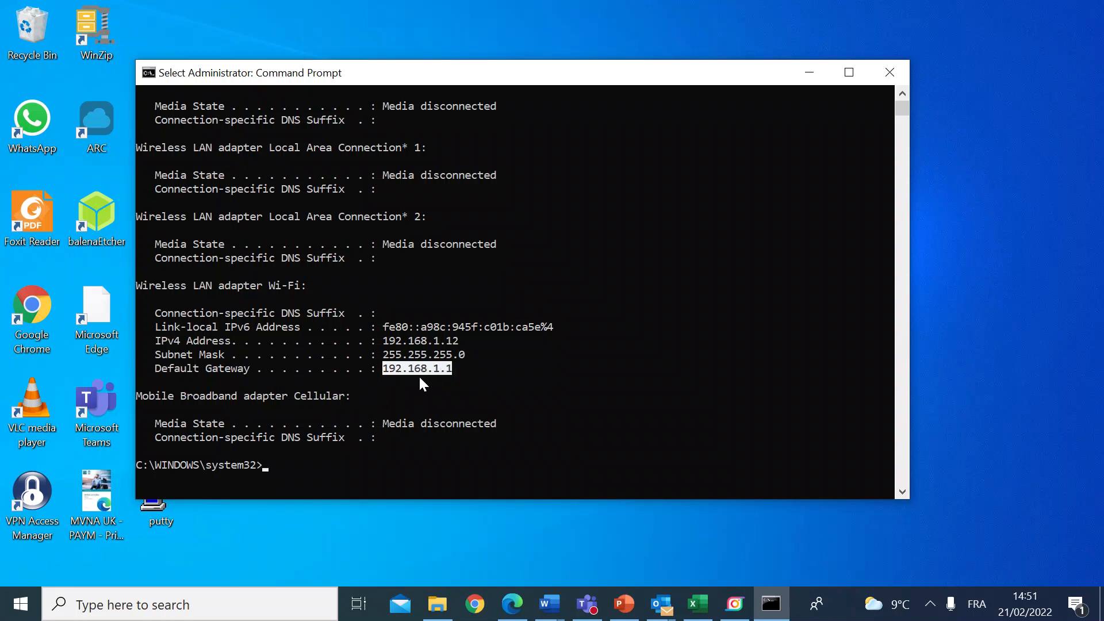
pyautogui.moveTo(457, 371)
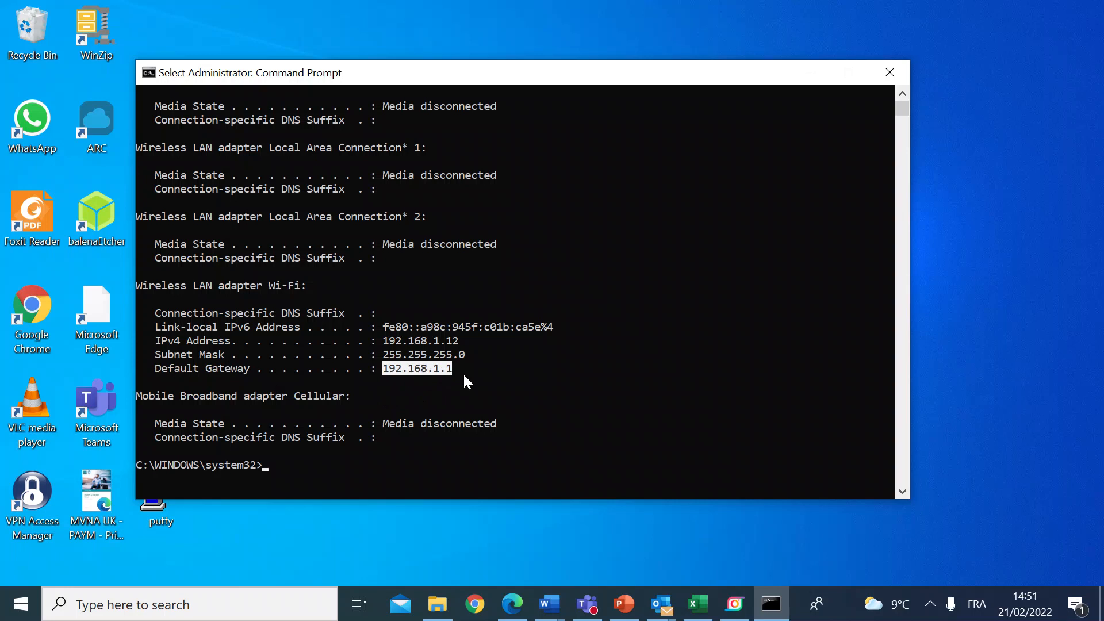
pyautogui.moveTo(475, 604)
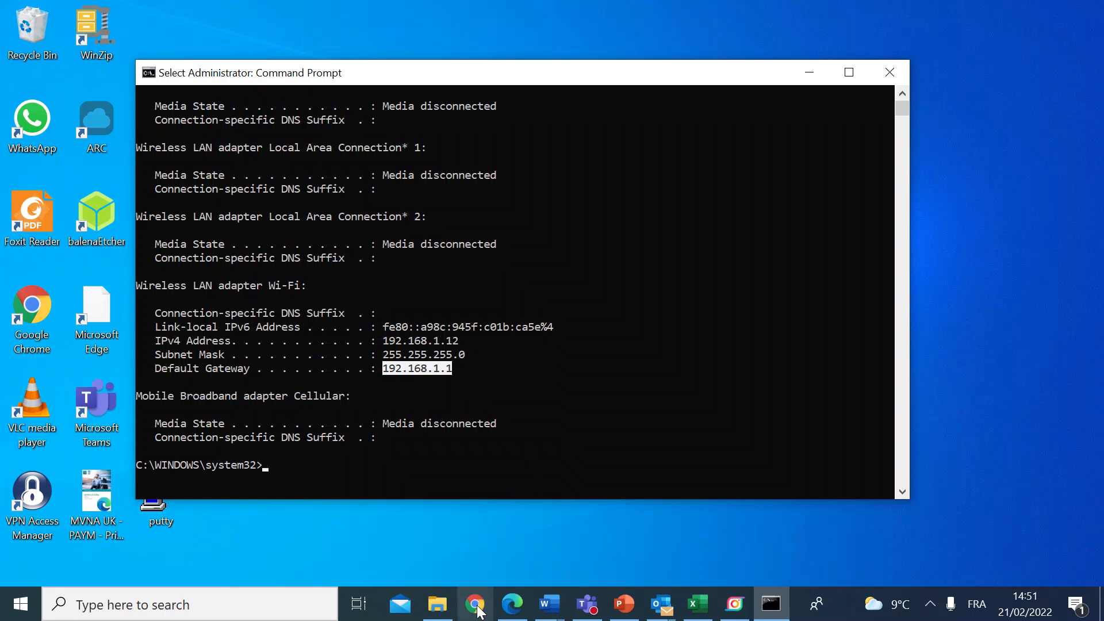
# Step: Open Chrome to 192.168.1.1, showing the ASUS RT-AX88U router sign-in page
pyautogui.click(475, 604)
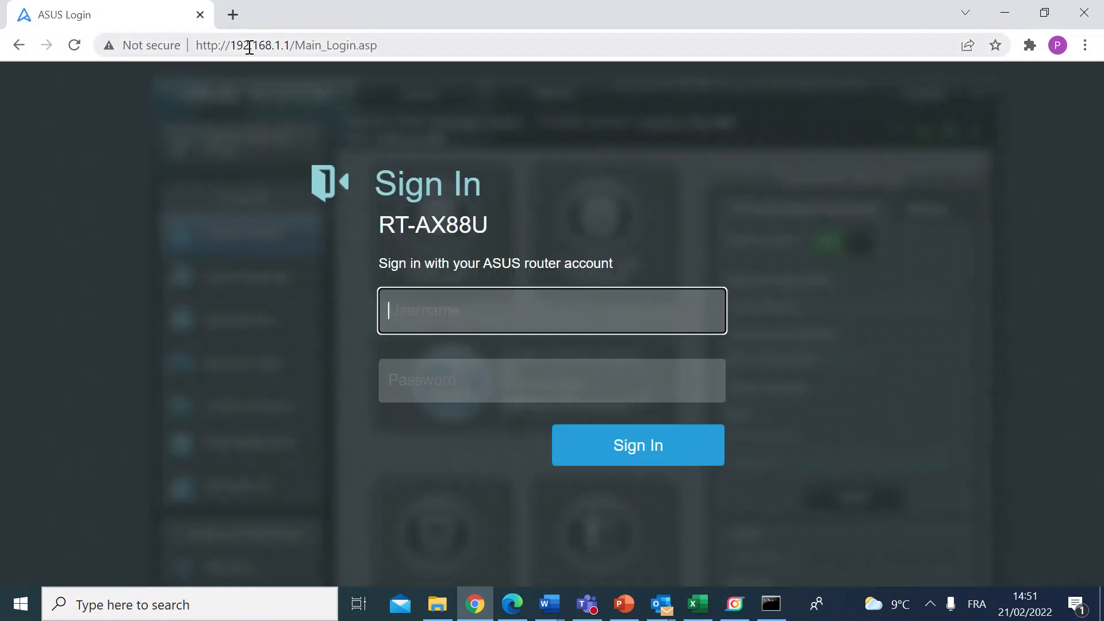
pyautogui.moveTo(292, 312)
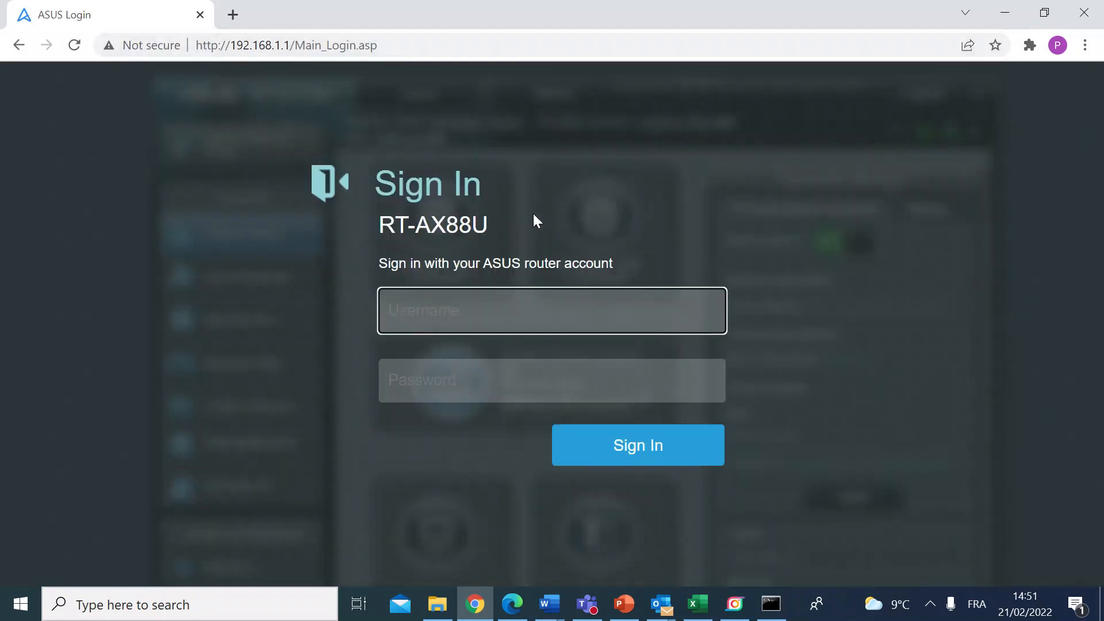
pyautogui.click(551, 311)
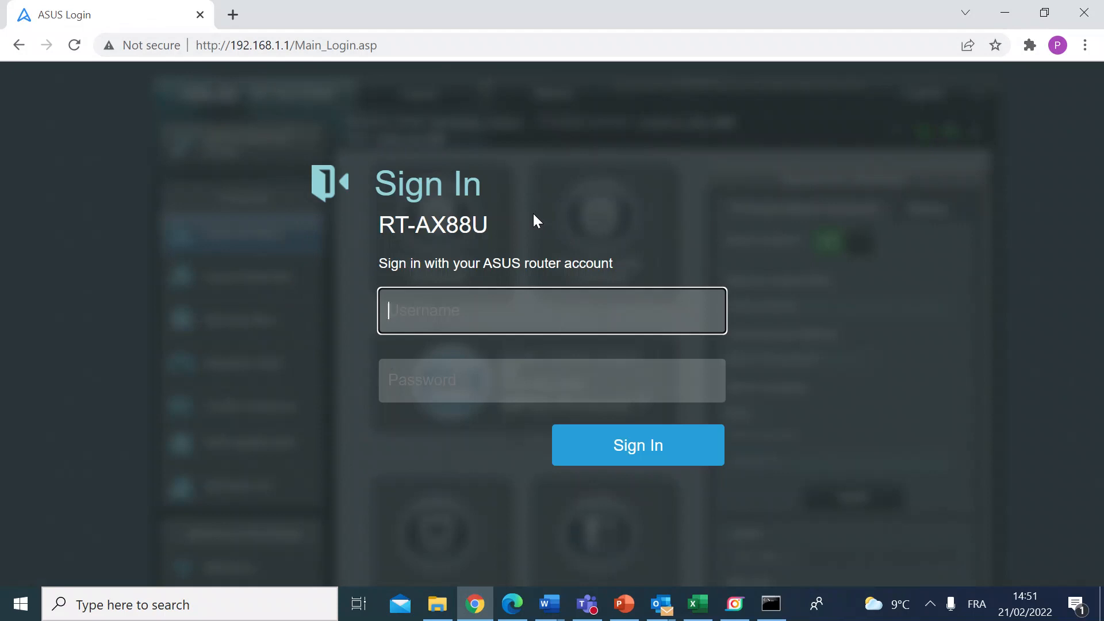